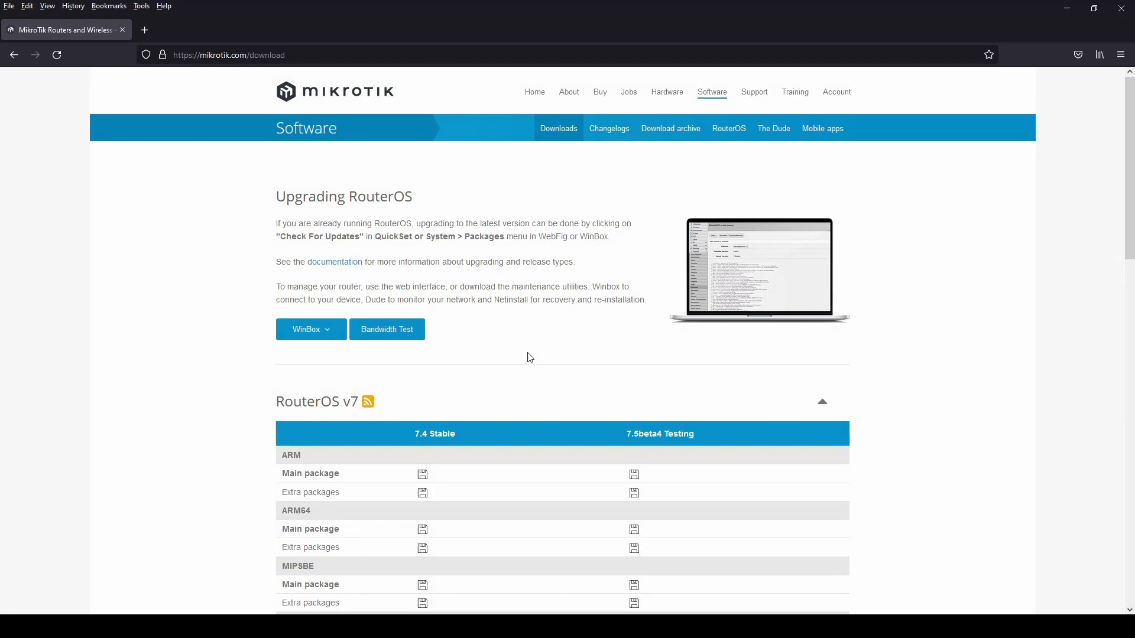
# Download the RouterOS v7 X86 7.4 Stable CD image from the MikroTik downloads page
pyautogui.scroll(-3)
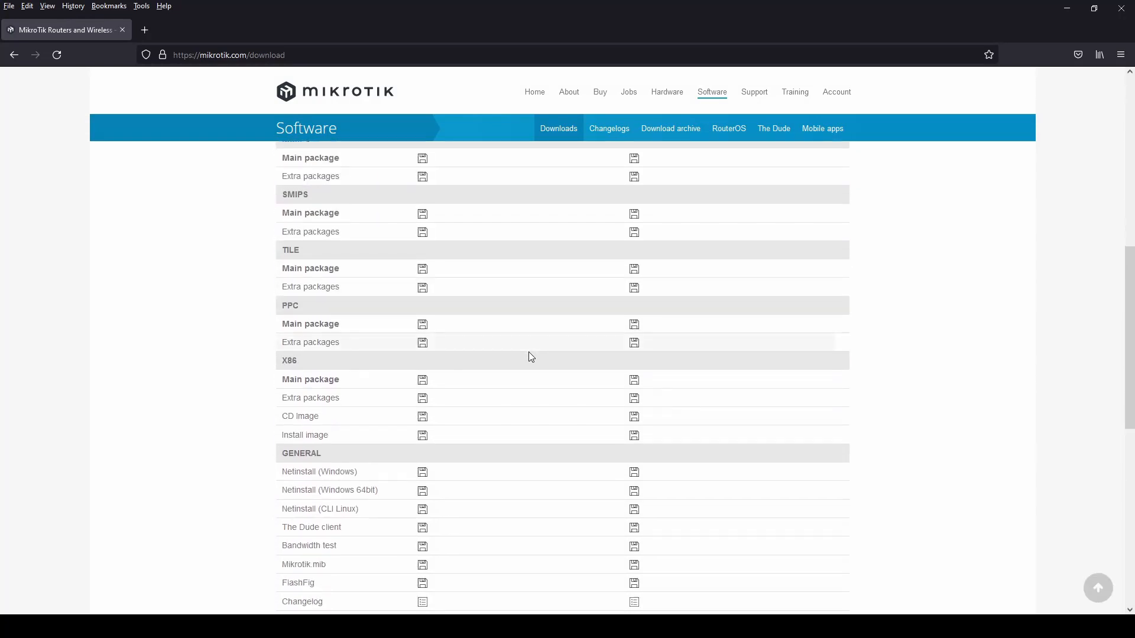
pyautogui.click(422, 355)
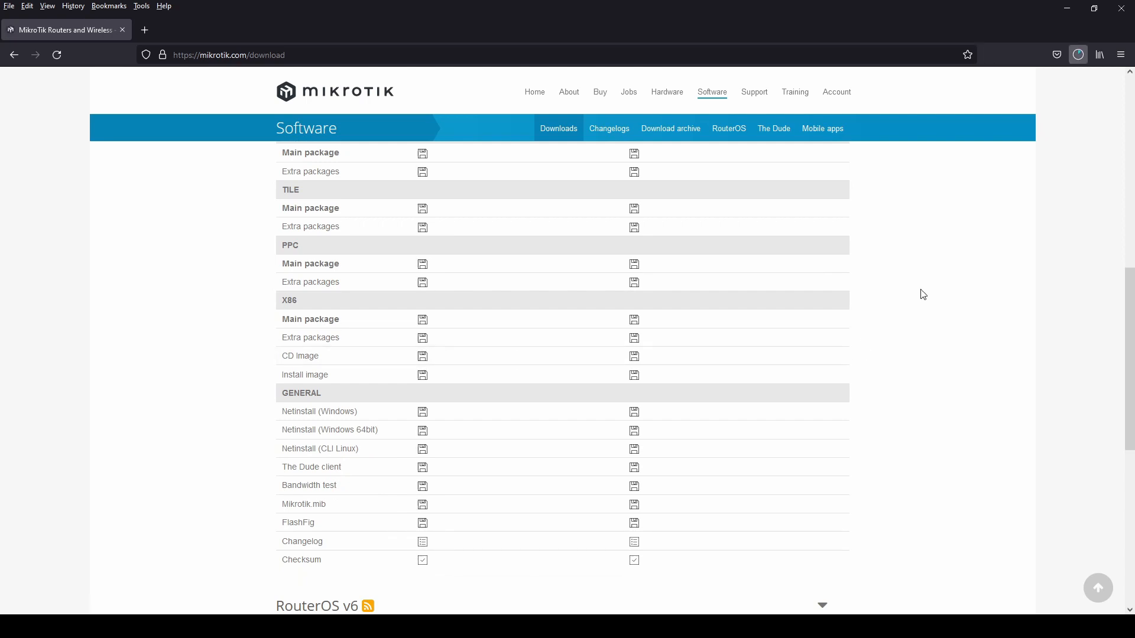
pyautogui.moveTo(929, 279)
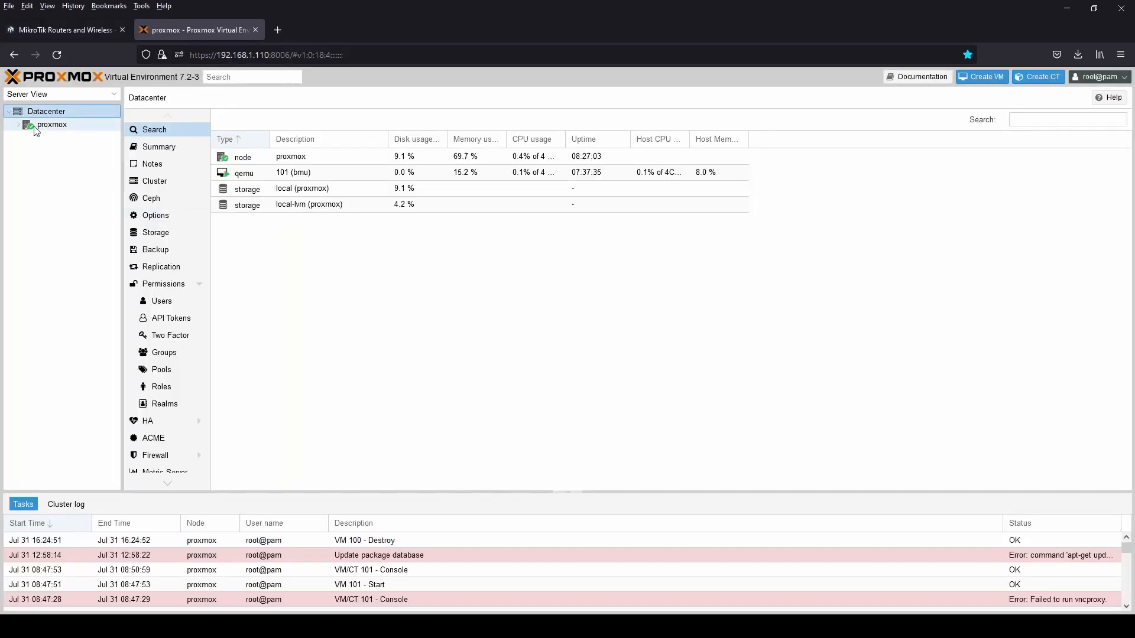
# View the proxmox node summary, then the local-lvm storage summary showing about 159 GB
pyautogui.click(18, 125)
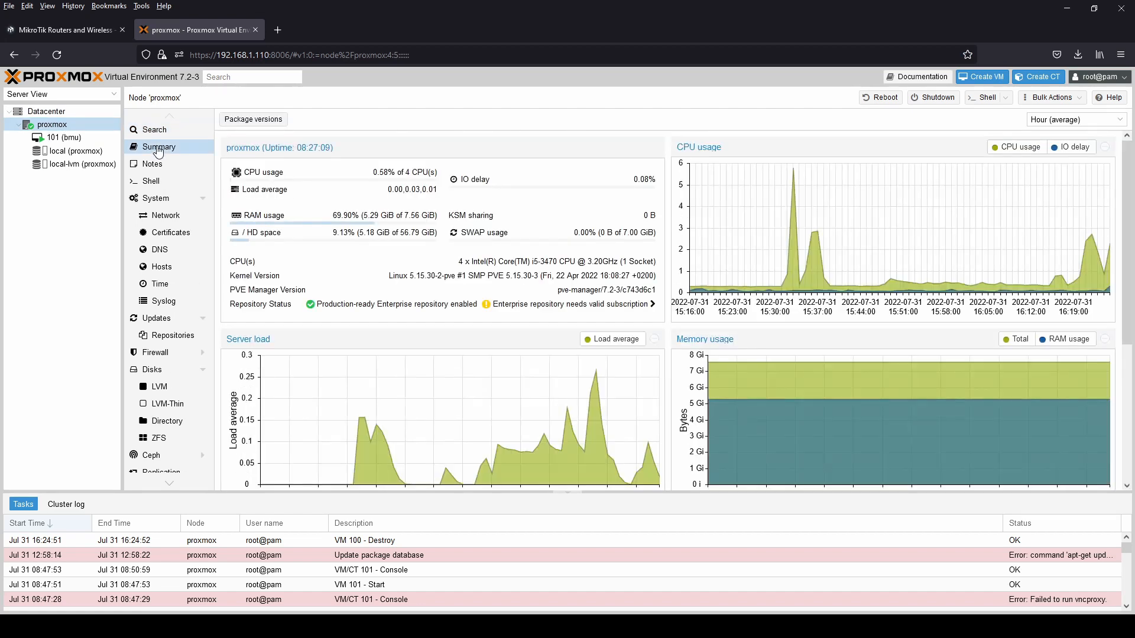
pyautogui.moveTo(551, 302)
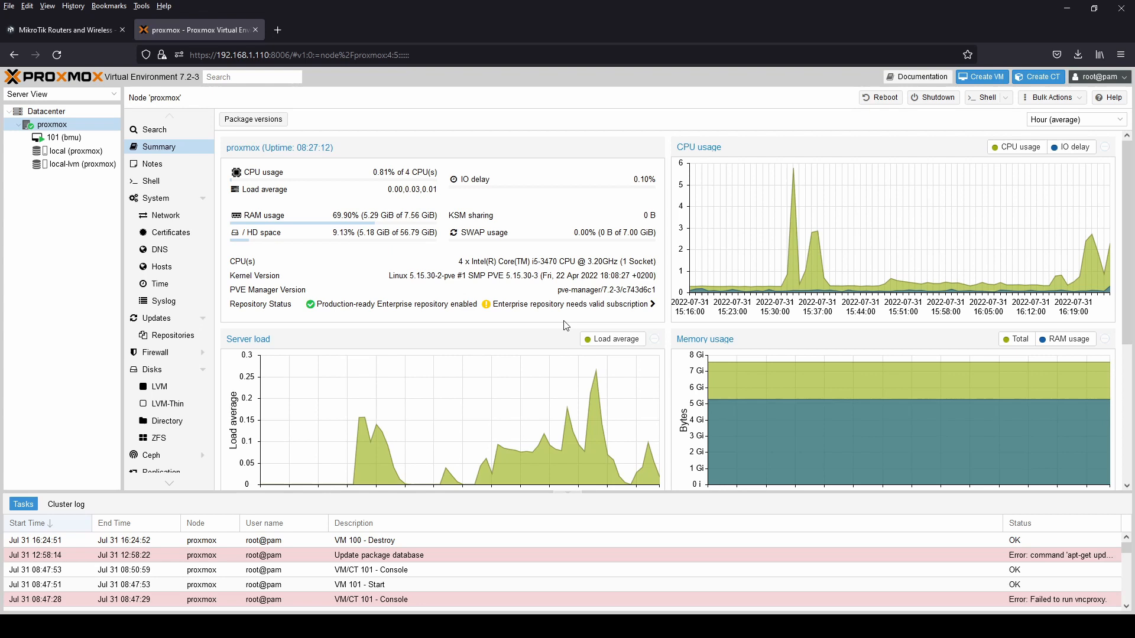
pyautogui.scroll(-3)
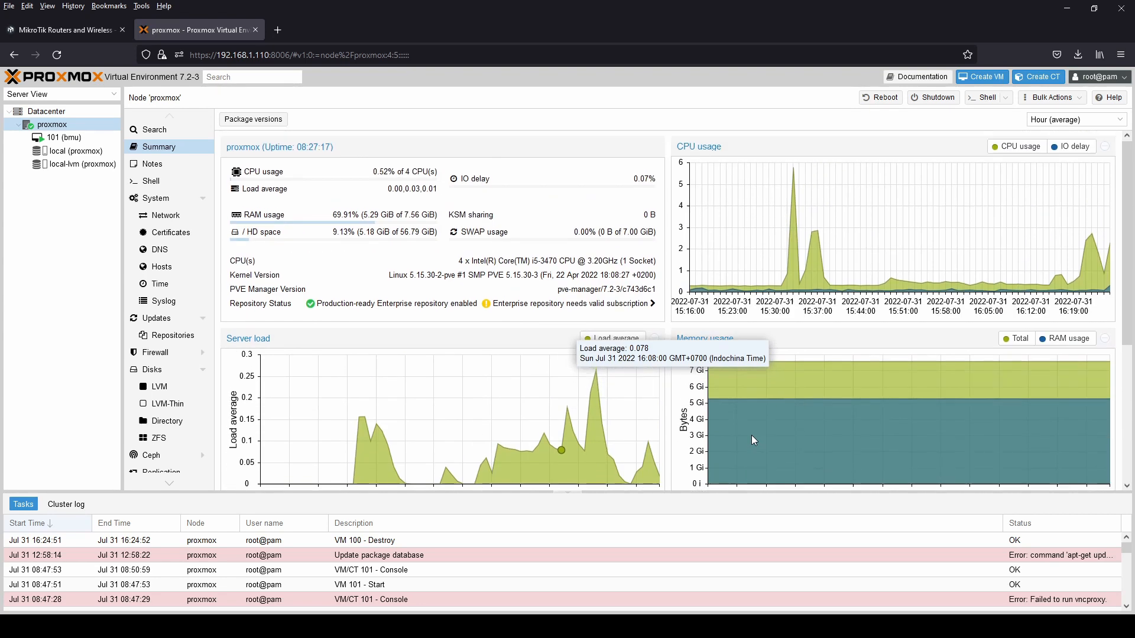
pyautogui.click(81, 163)
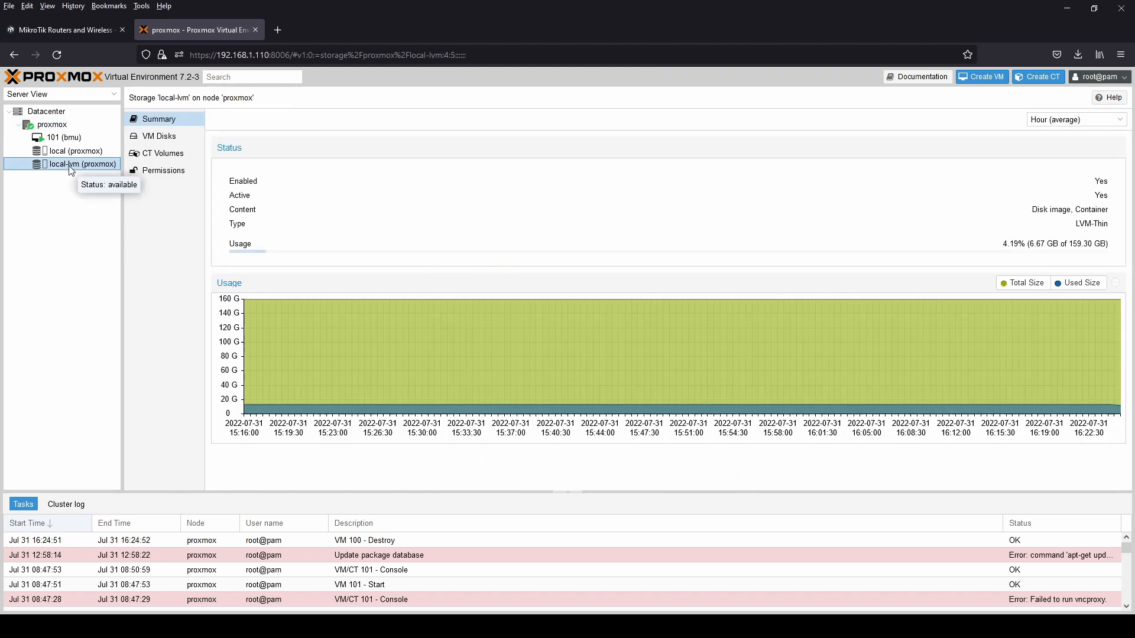
# Upload mikrotik-7.4.iso (about 58 MB) to local ISO Images and confirm the task finished OK
pyautogui.click(76, 151)
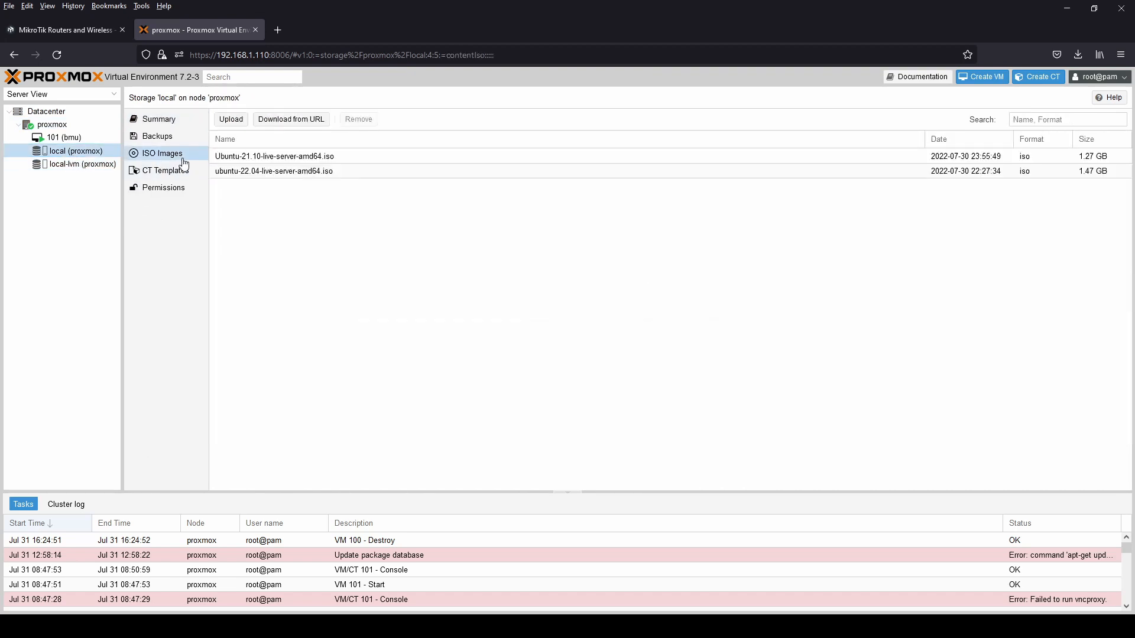
pyautogui.click(230, 119)
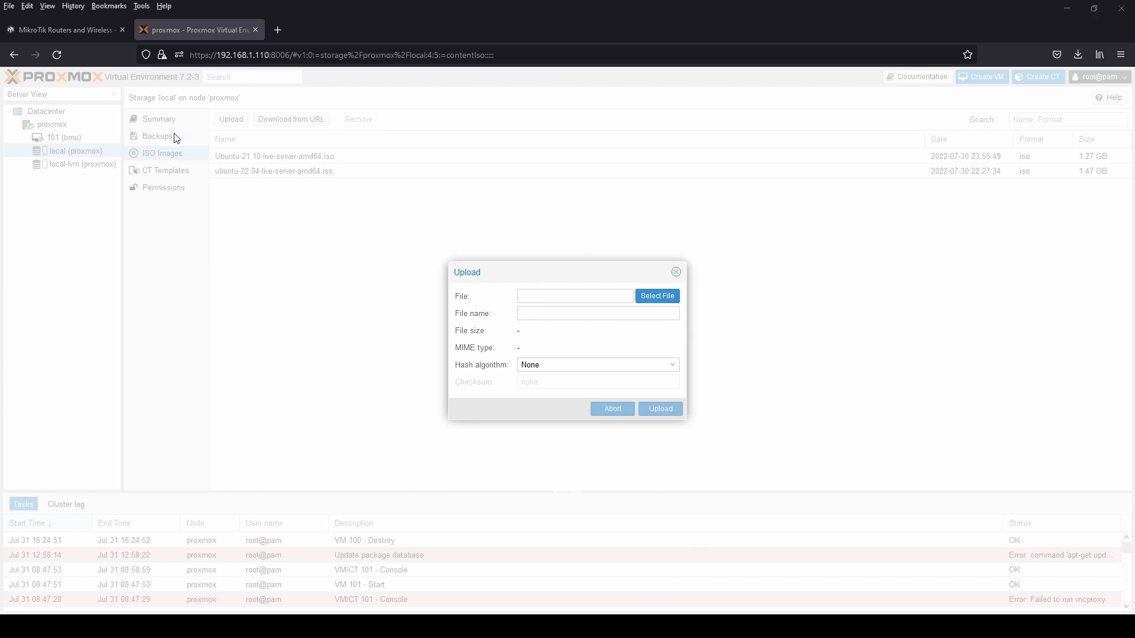
pyautogui.moveTo(467, 301)
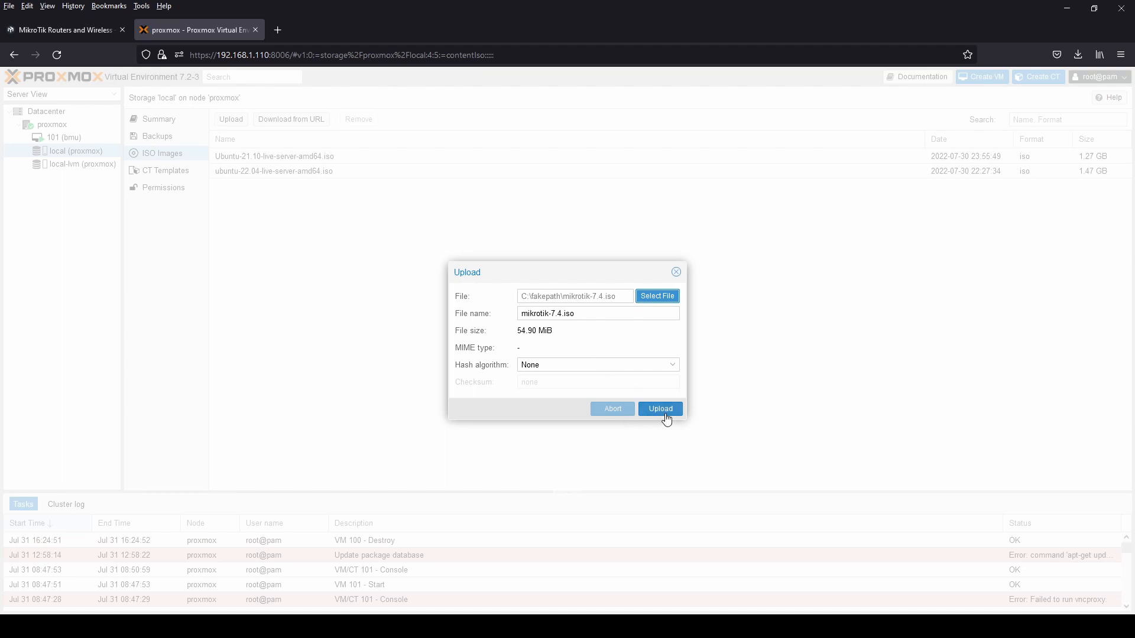
pyautogui.click(659, 408)
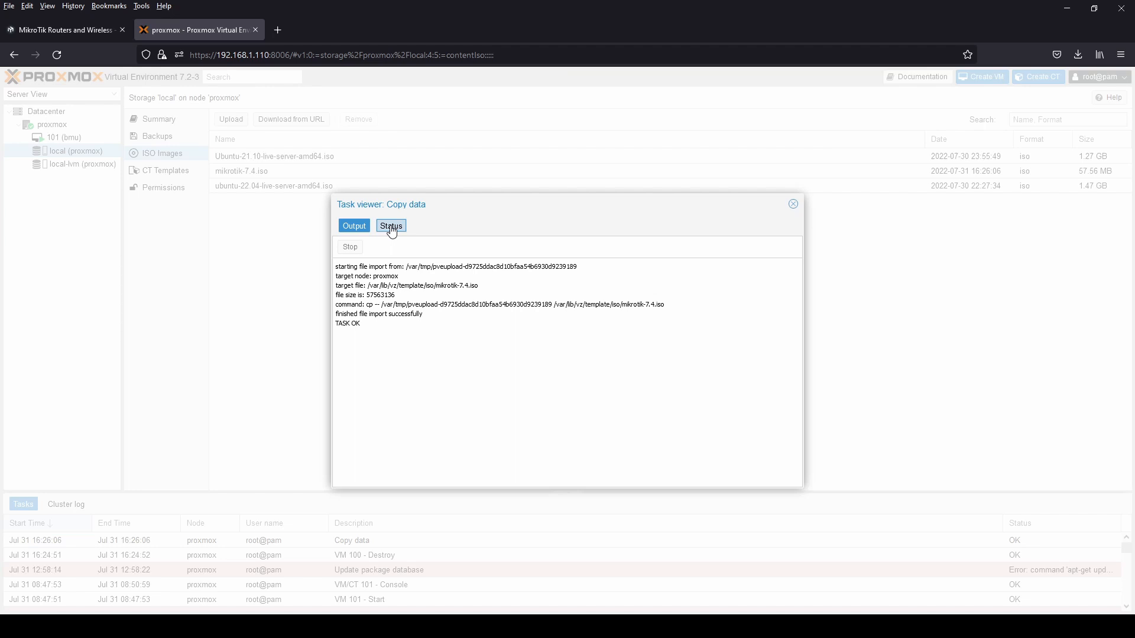
pyautogui.click(390, 225)
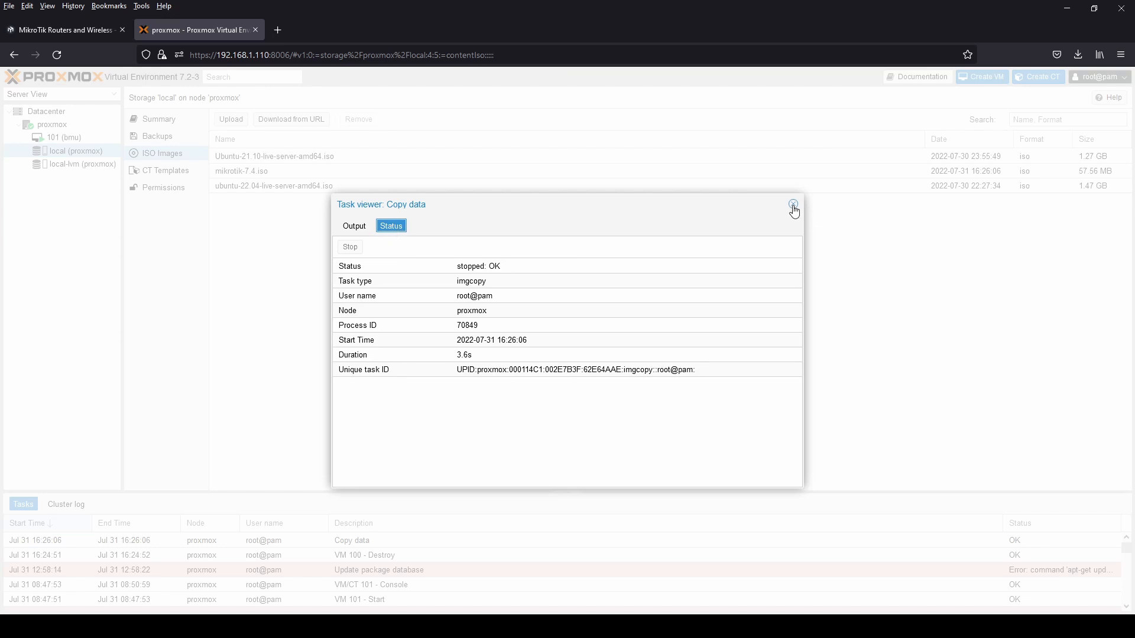
pyautogui.click(792, 204)
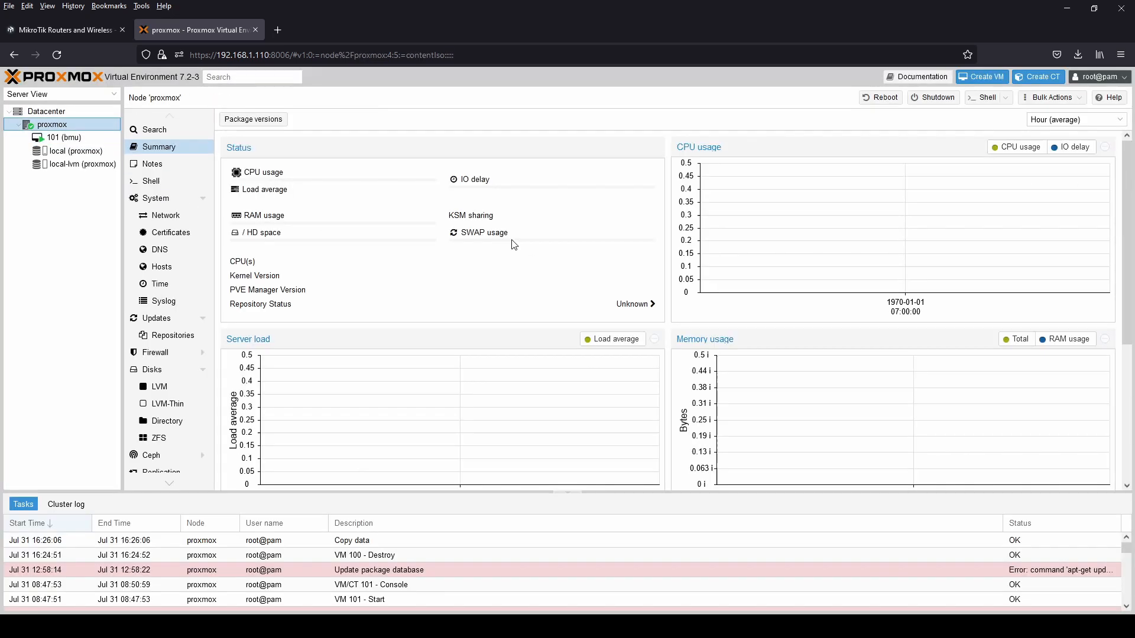
# Start a new virtual machine named 'mikrotik'
pyautogui.click(982, 77)
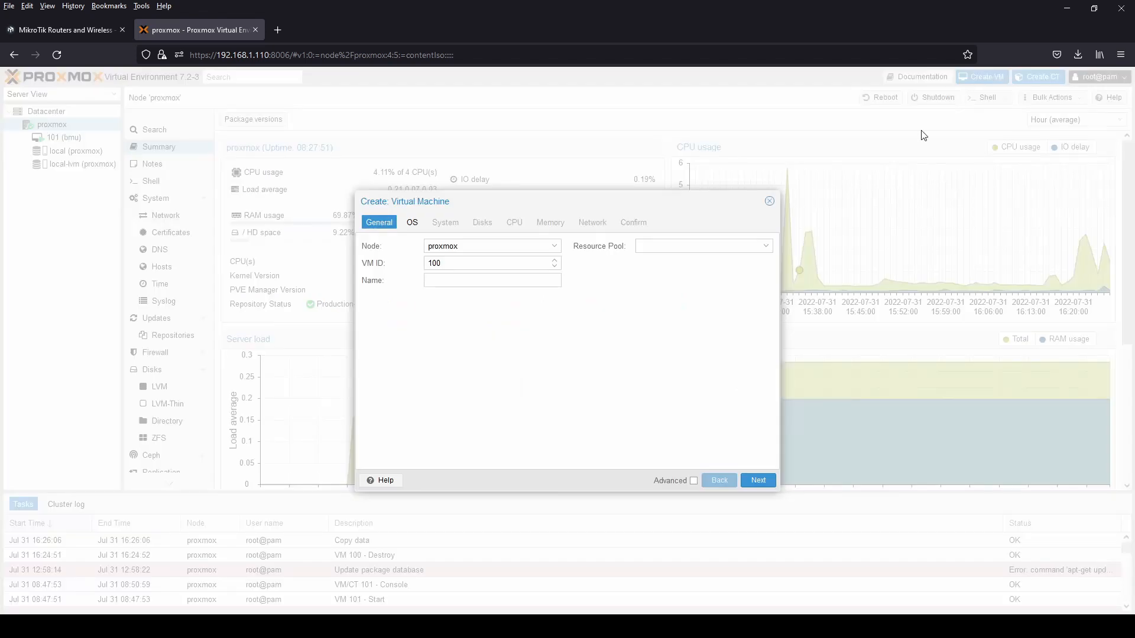
pyautogui.click(493, 280)
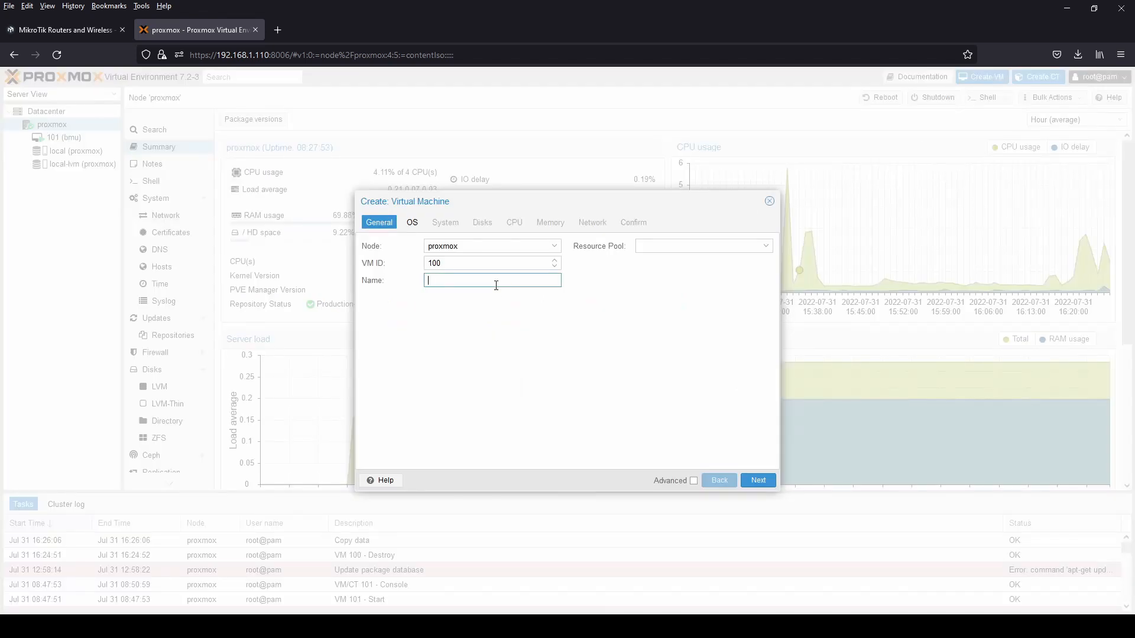
pyautogui.write('mikrotik')
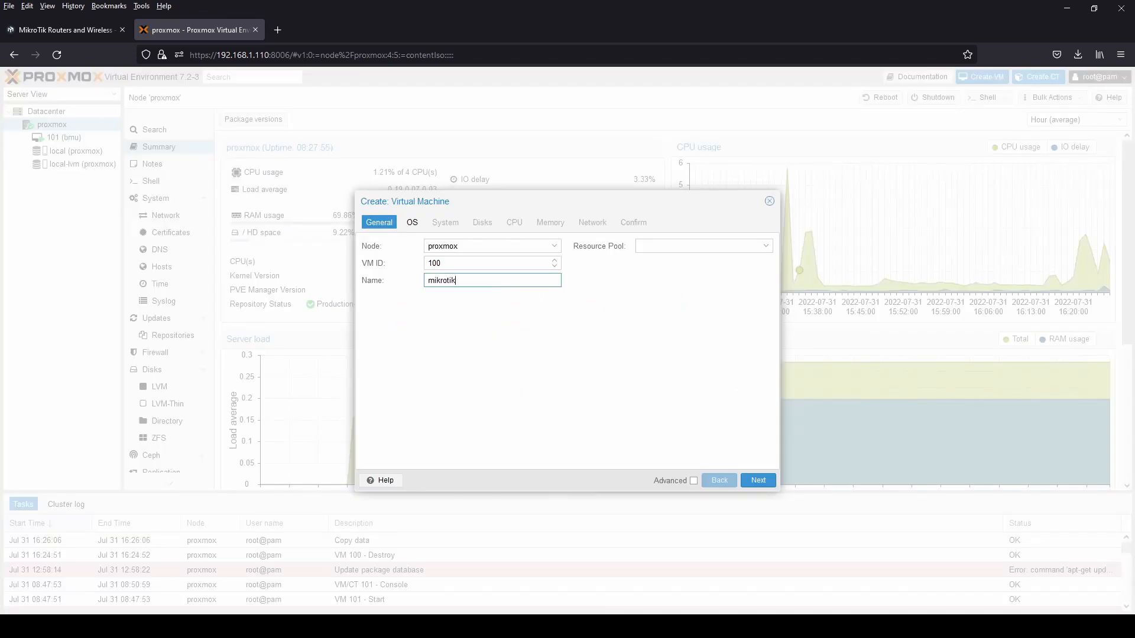
pyautogui.click(758, 480)
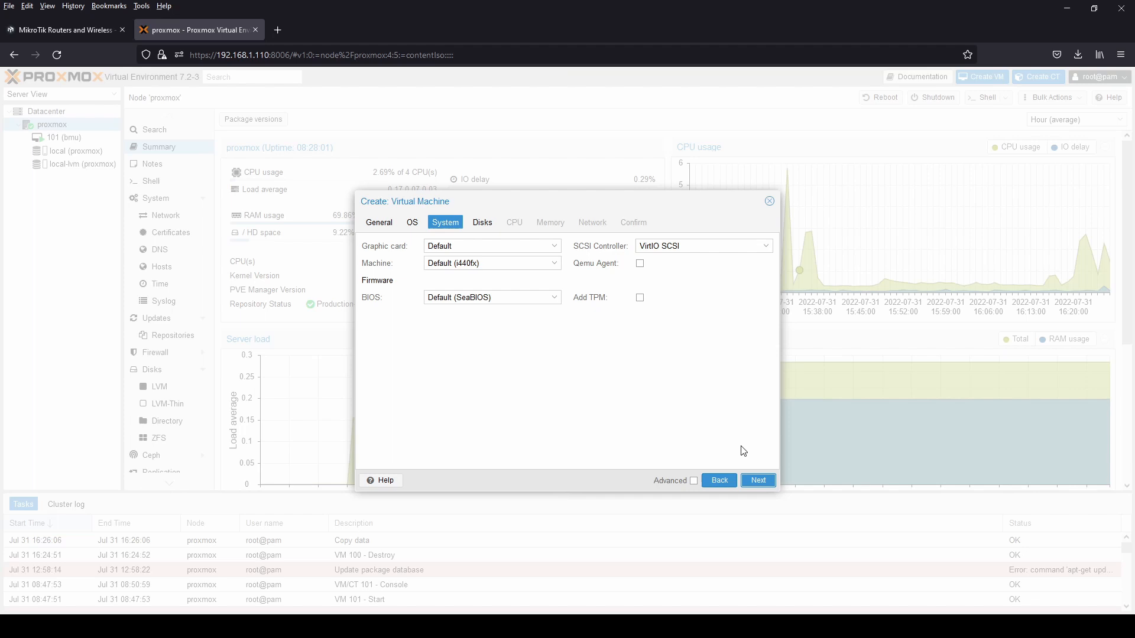
# Keep default OS, disk and CPU, set 1024 MiB memory, and accept VirtIO on vmbr0
pyautogui.click(757, 480)
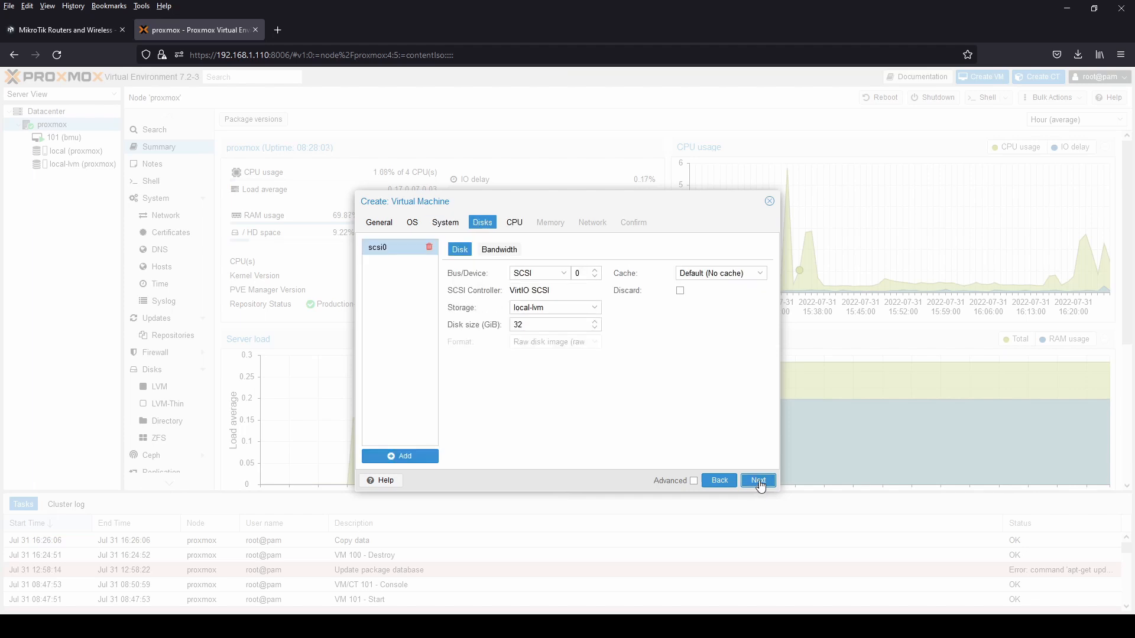
pyautogui.click(758, 480)
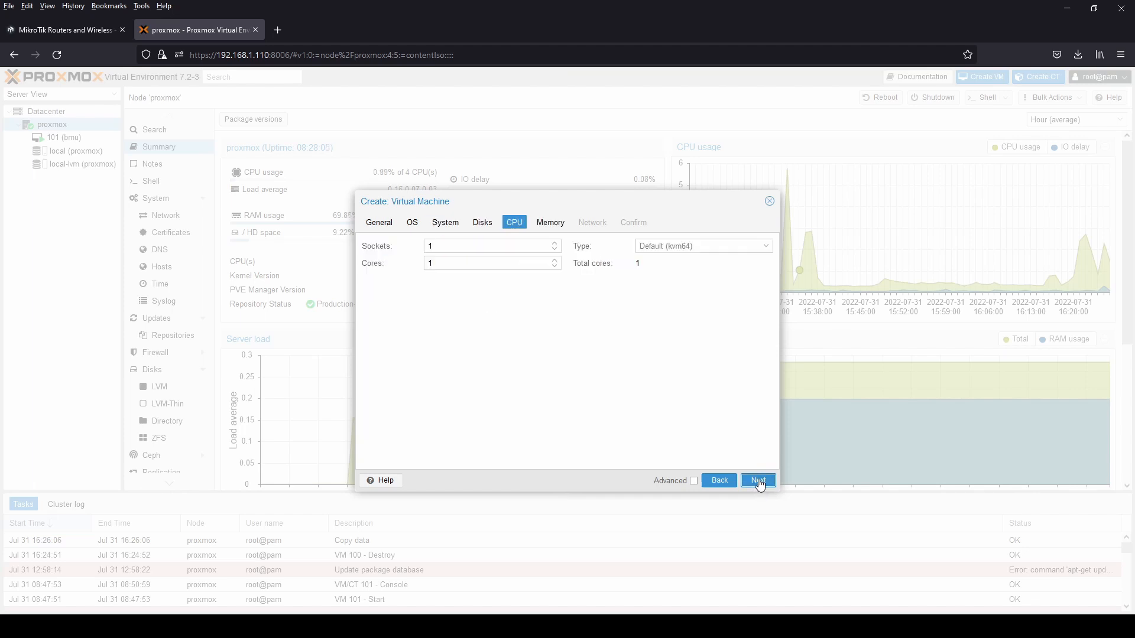
pyautogui.click(757, 480)
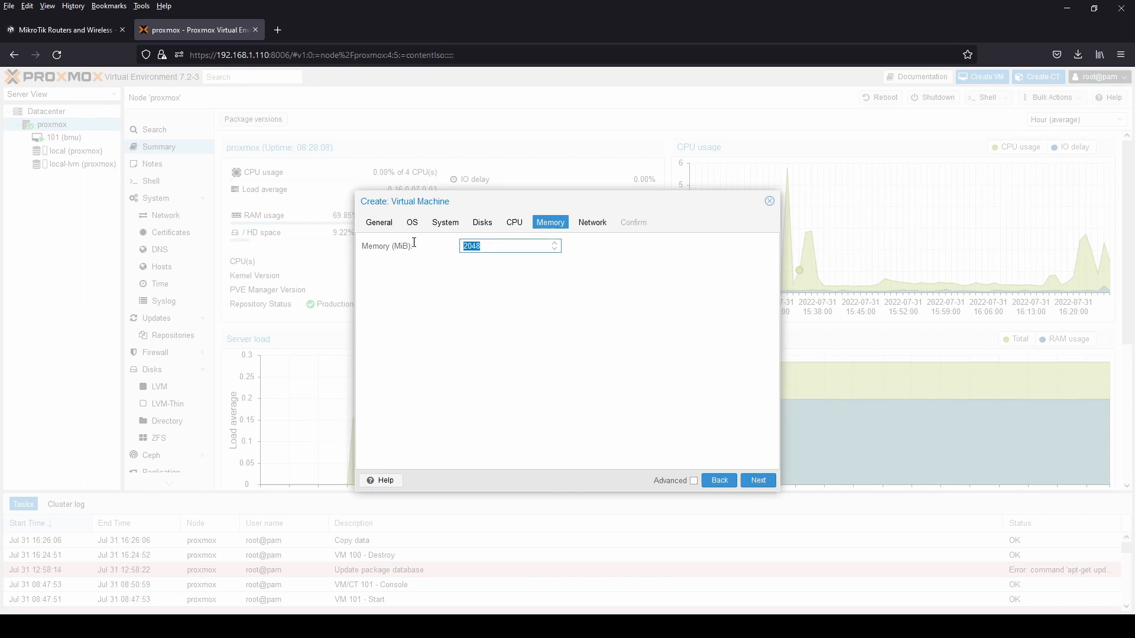
pyautogui.write('1024')
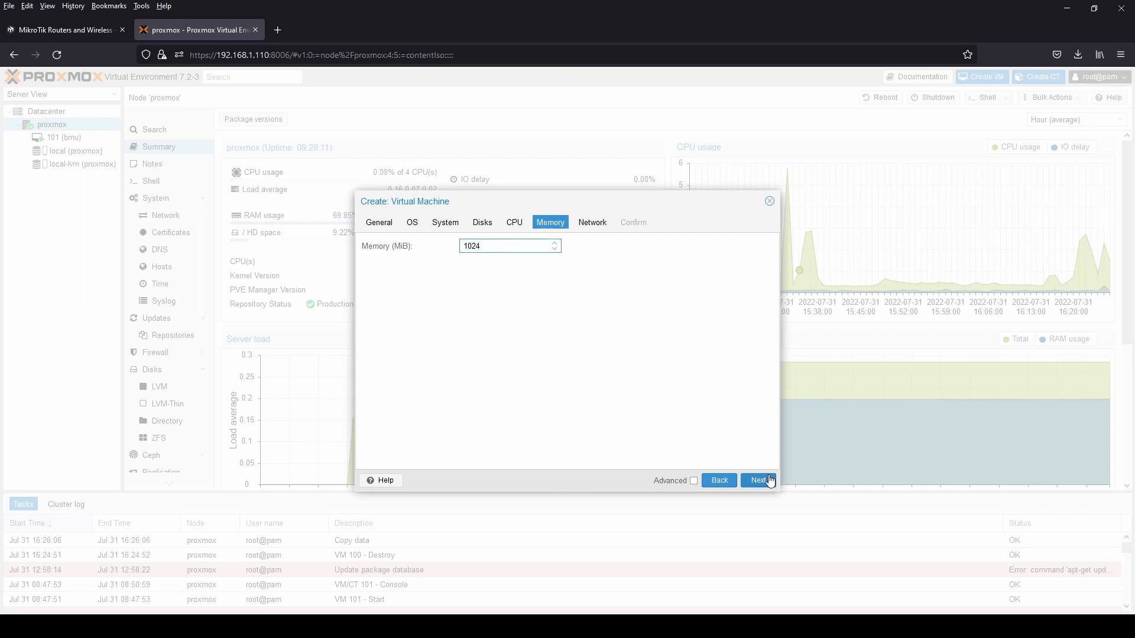
pyautogui.click(757, 480)
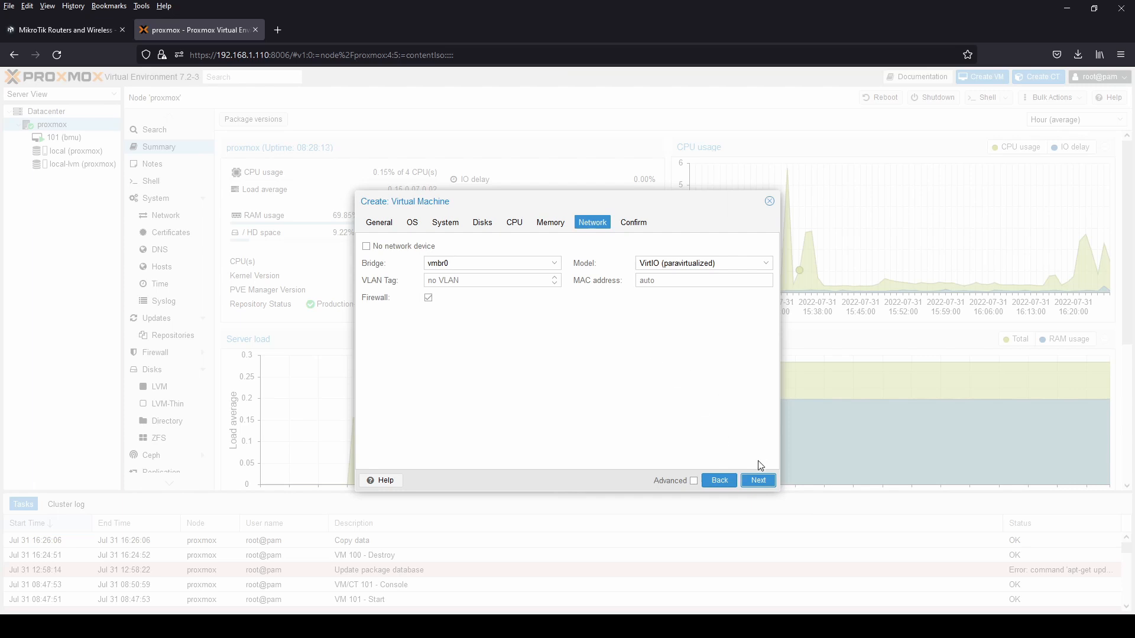
pyautogui.click(769, 201)
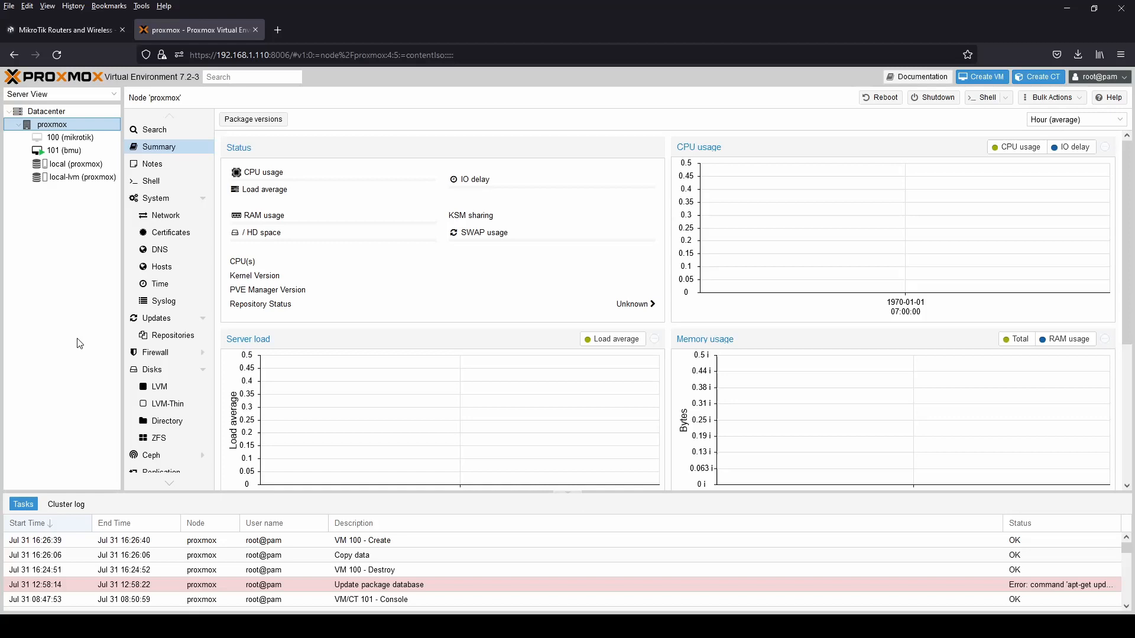
# Select VM 100 (mikrotik), review its hardware, and open its console
pyautogui.click(71, 137)
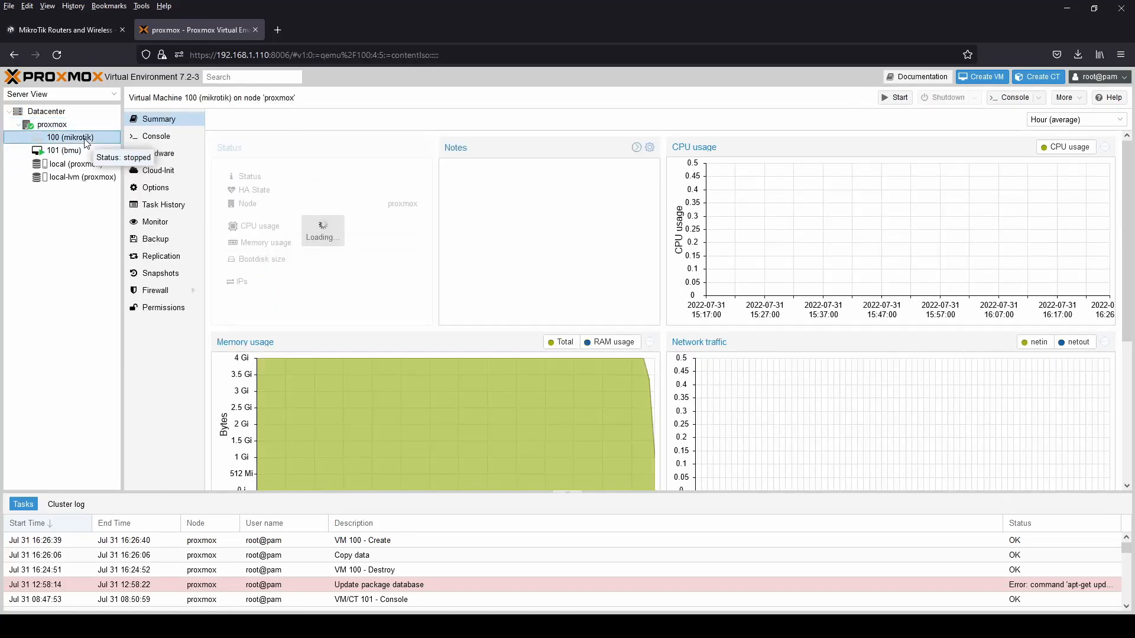
pyautogui.click(157, 153)
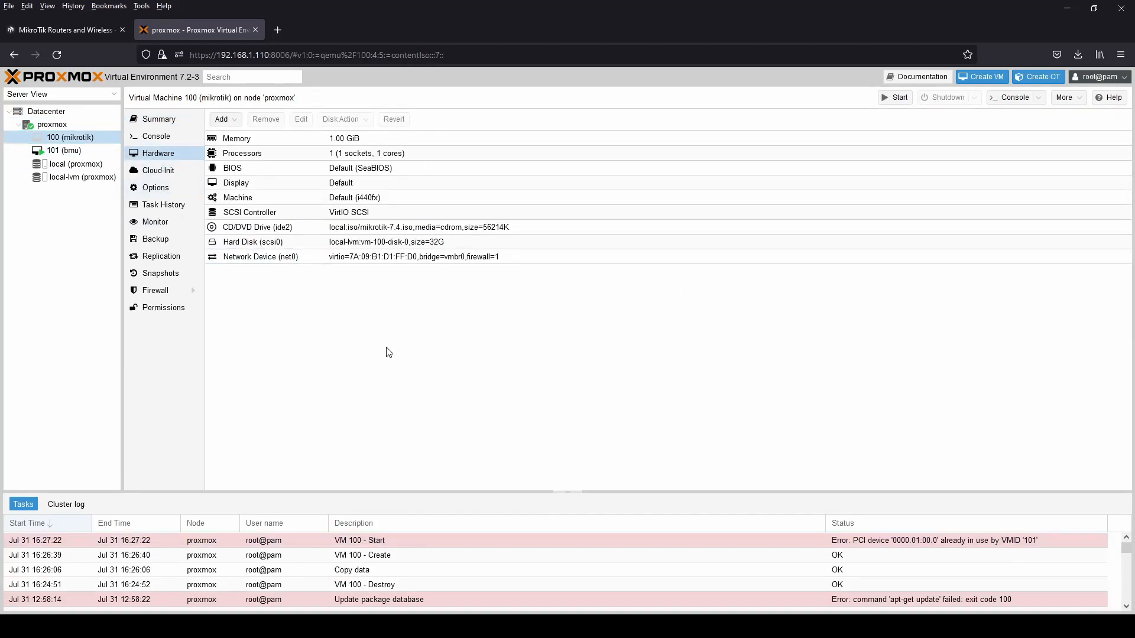
pyautogui.click(156, 136)
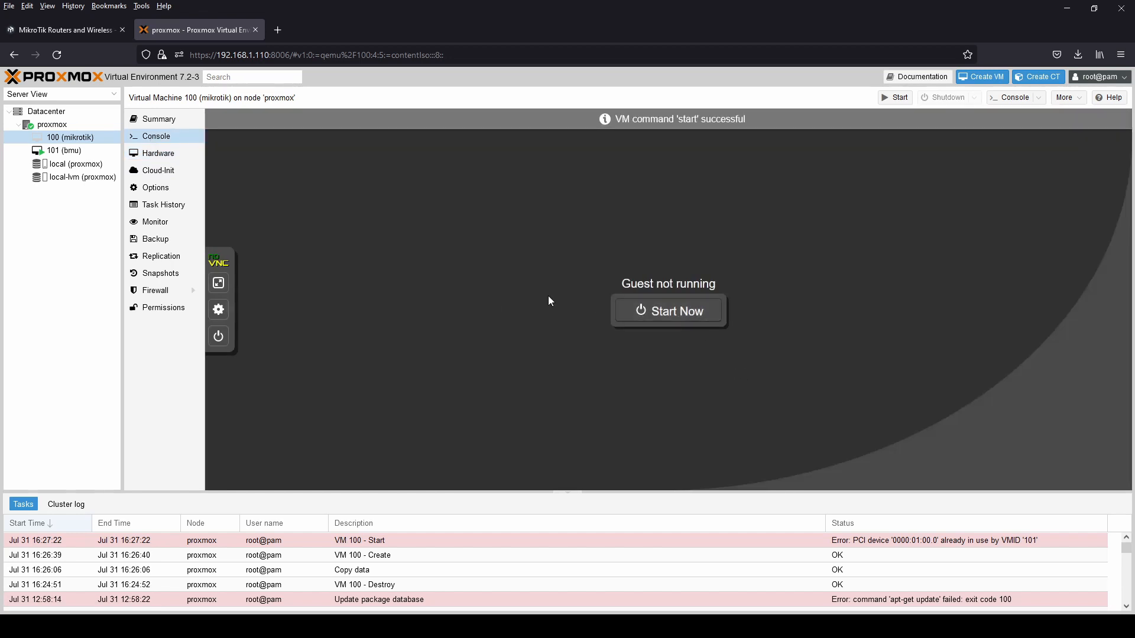
# Boot VM 100 and install RouterOS, answering y to erase the disk
pyautogui.click(667, 310)
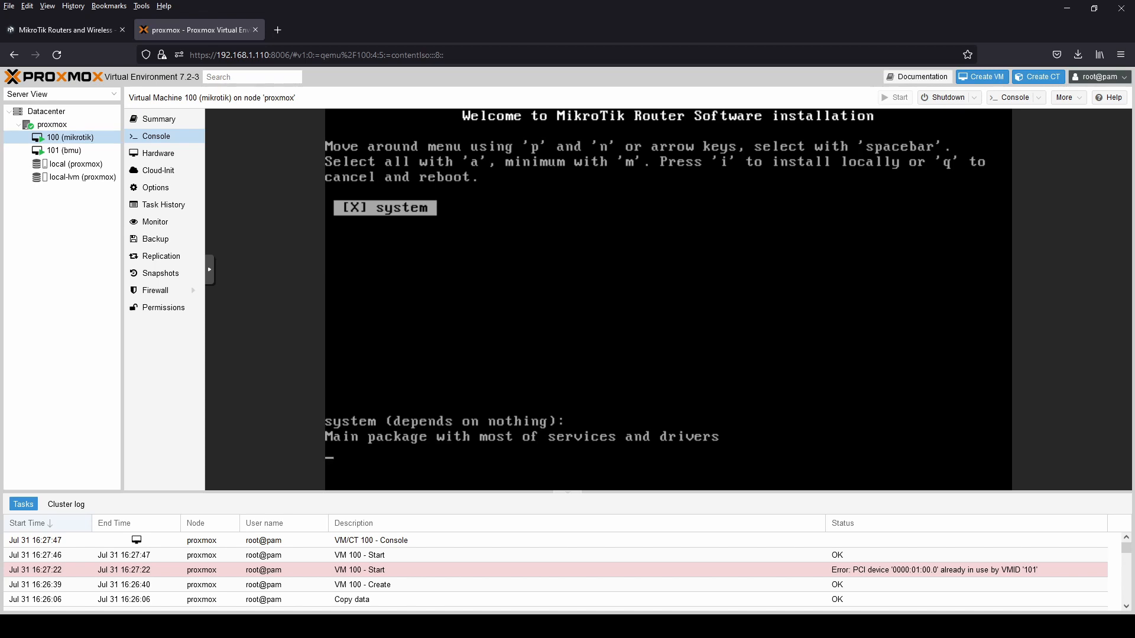
pyautogui.moveTo(607, 262)
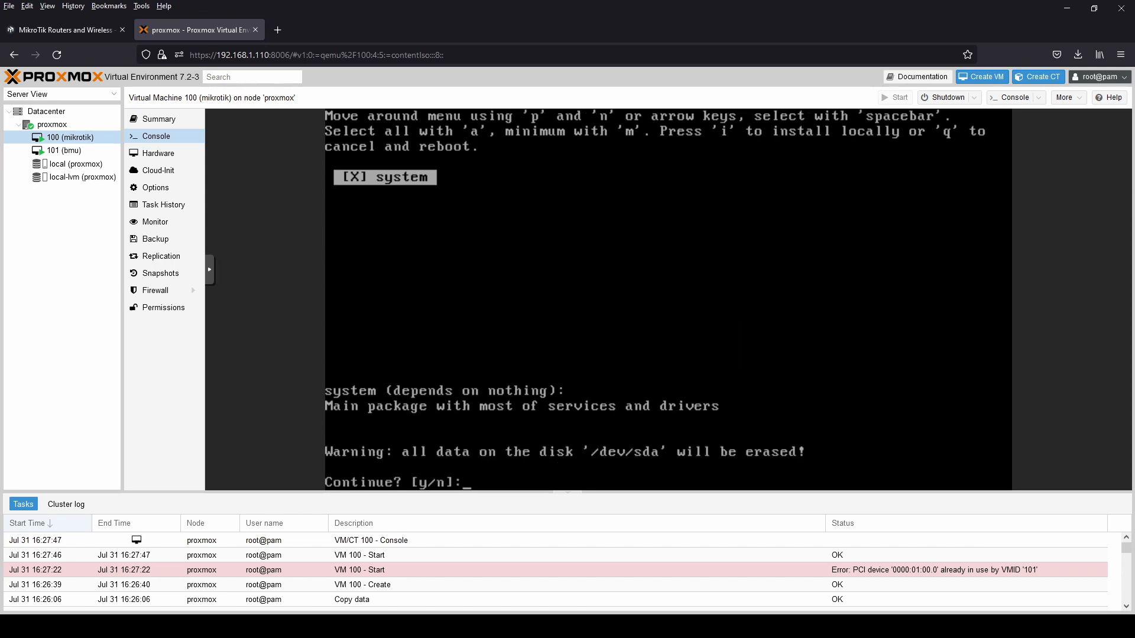
pyautogui.write('y')
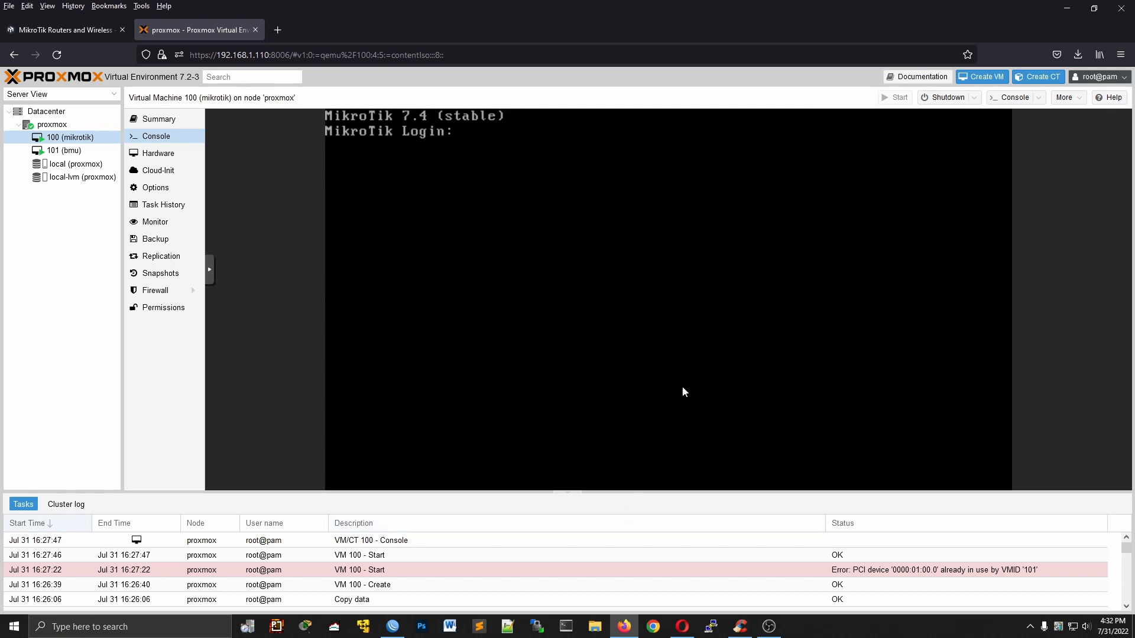
# Log in as admin, set a new password, and list interfaces showing ether1 running
pyautogui.write('admin')
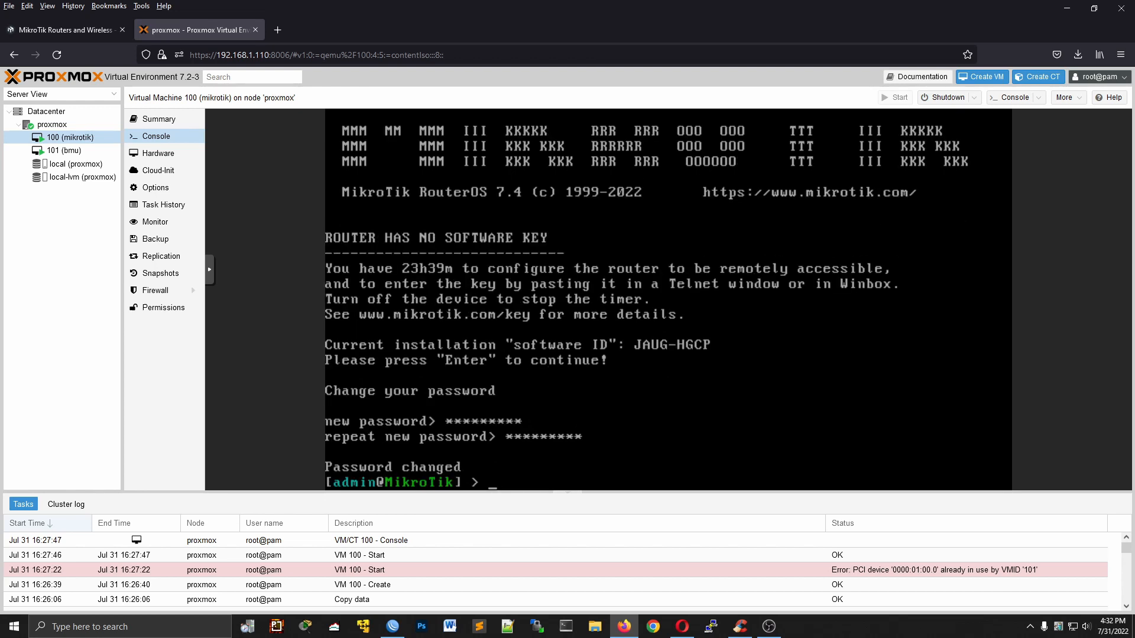
pyautogui.write('interface/pr')
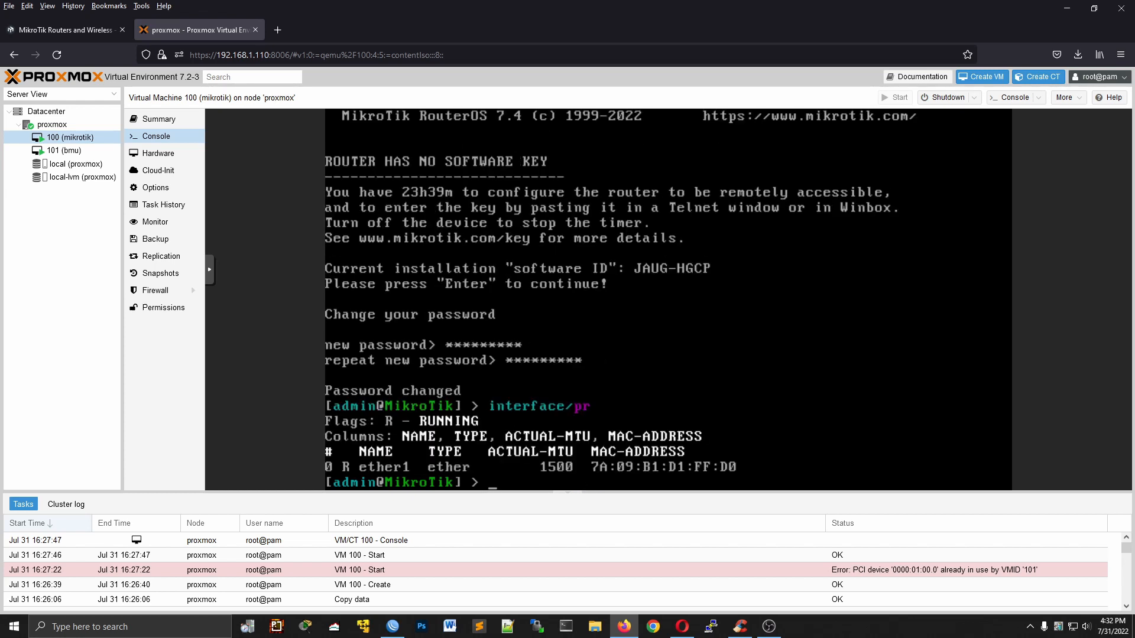
# Add a DHCP client on ether1 and confirm it is bound to 192.168.1.150/24
pyautogui.write('ip')
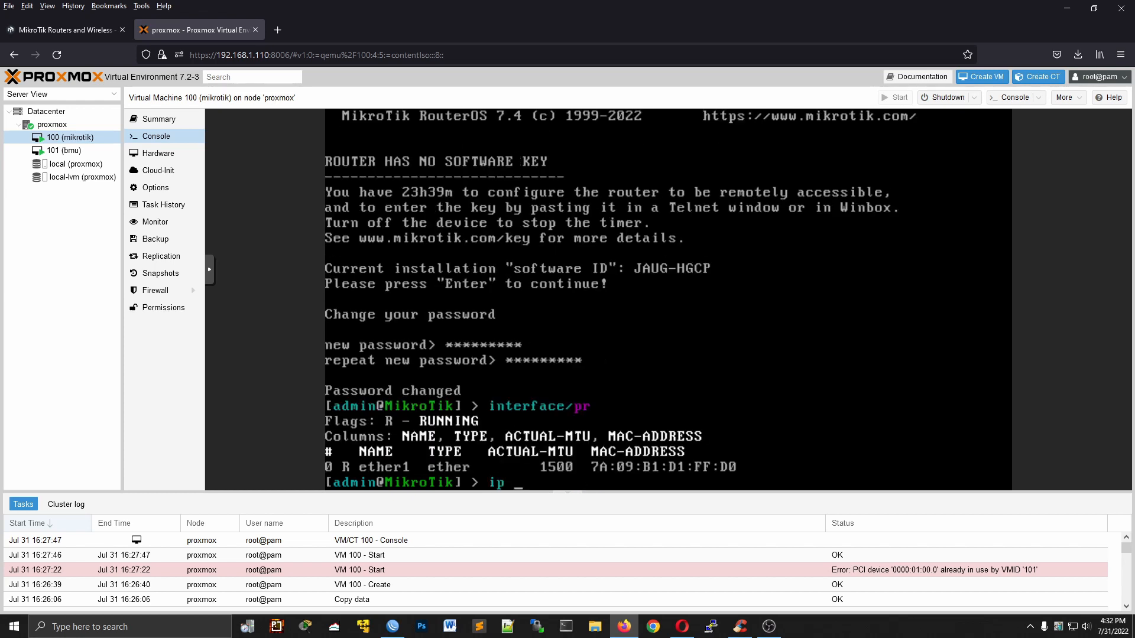
pyautogui.write('dhcp-client/')
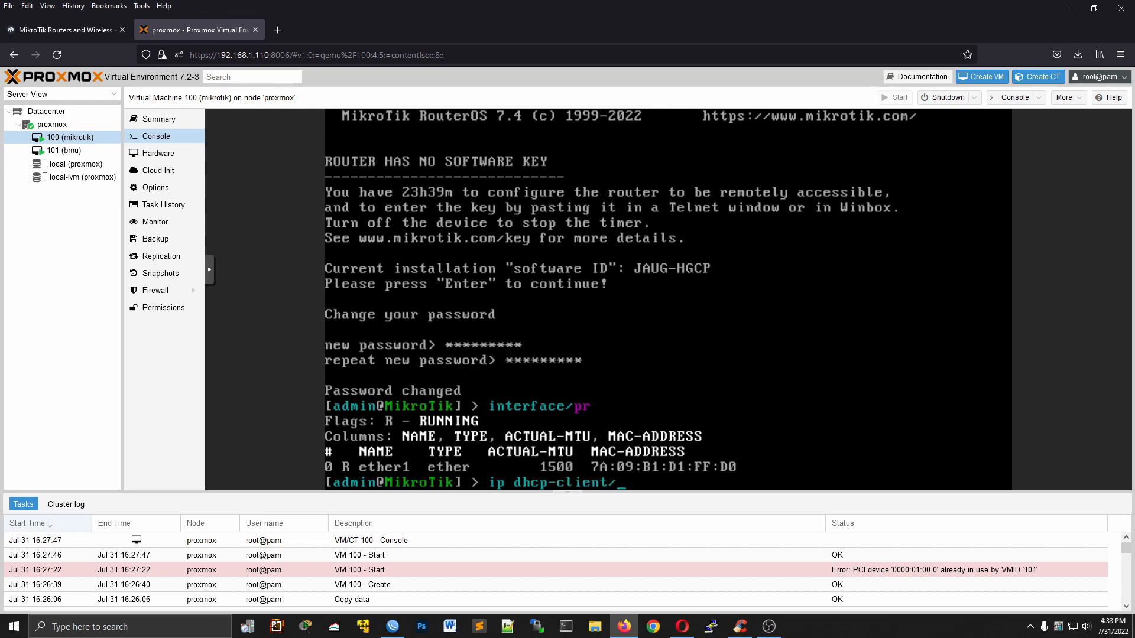
pyautogui.write('add')
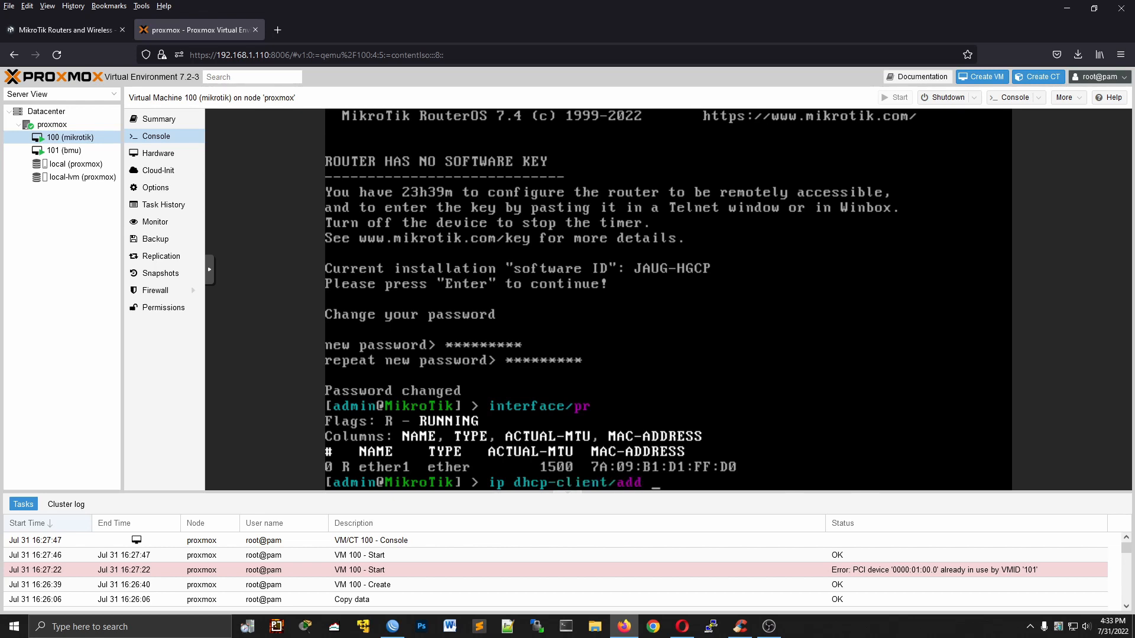
pyautogui.write('interface=ether1')
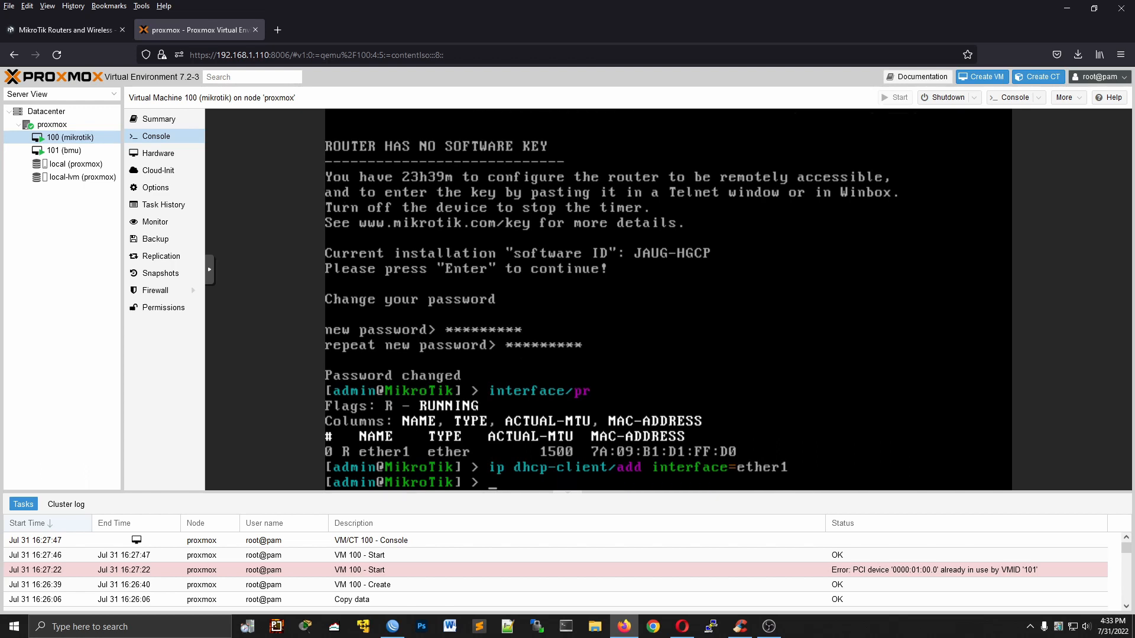
pyautogui.write('ip dhcp-client/pr')
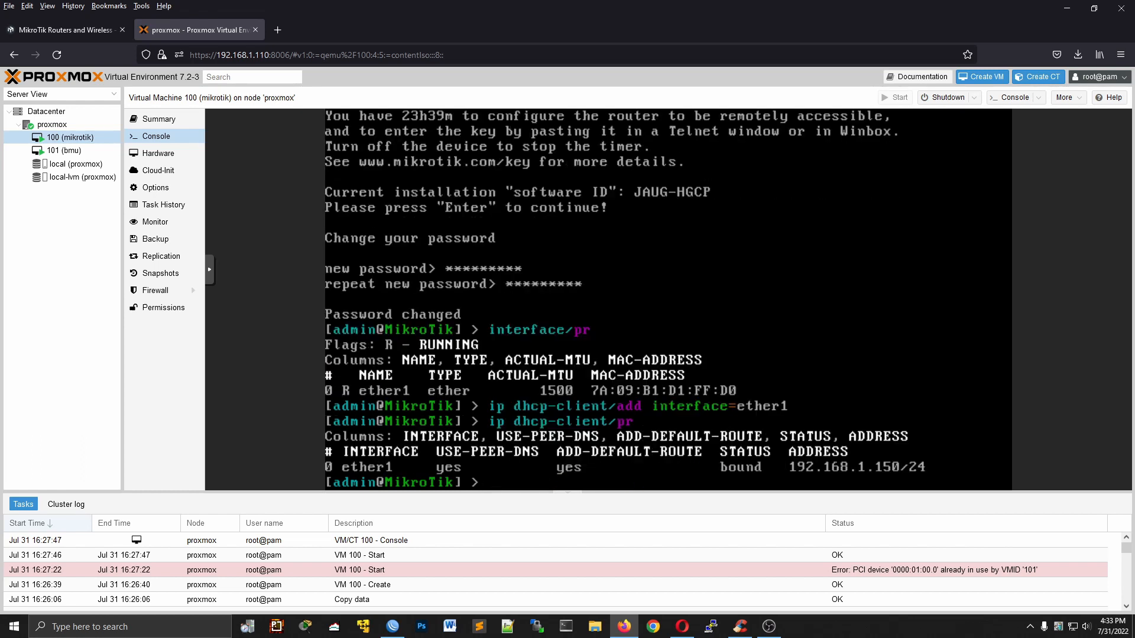
pyautogui.moveTo(657, 460)
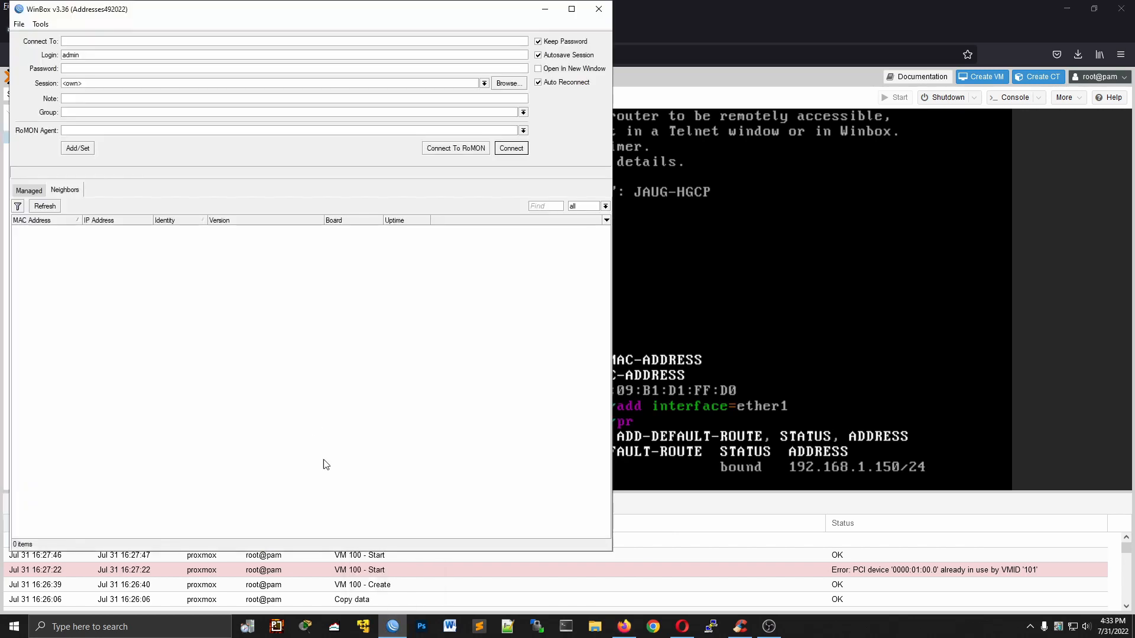
# Connect WinBox to 192.168.1.150 as admin, dismiss the notice, and show the Interface List
pyautogui.write('192.168.1.150')
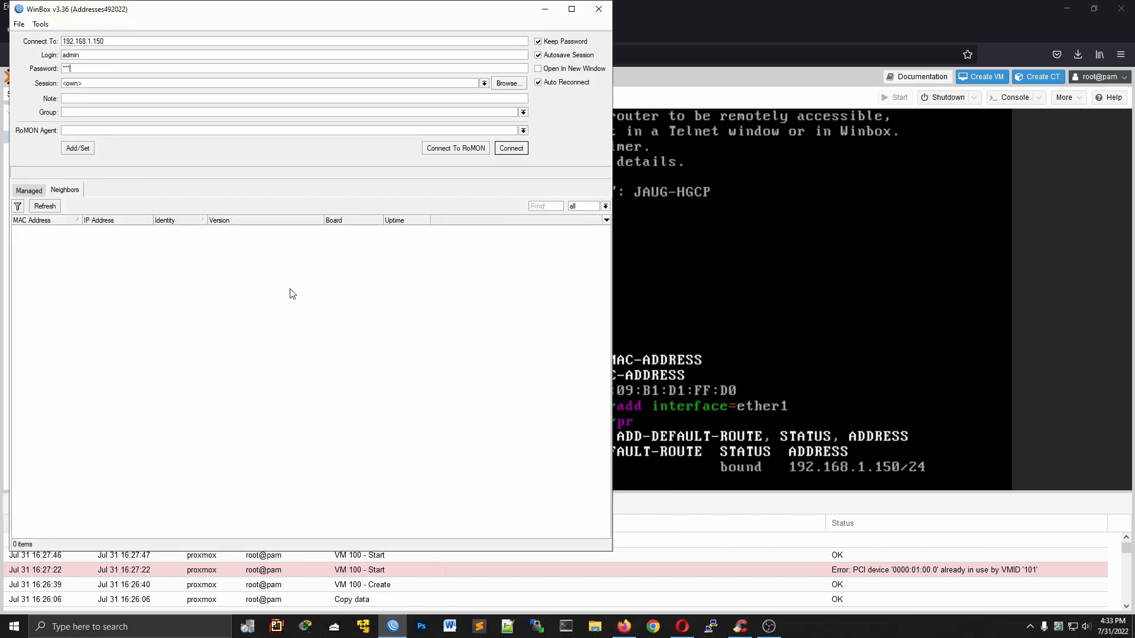
pyautogui.click(510, 148)
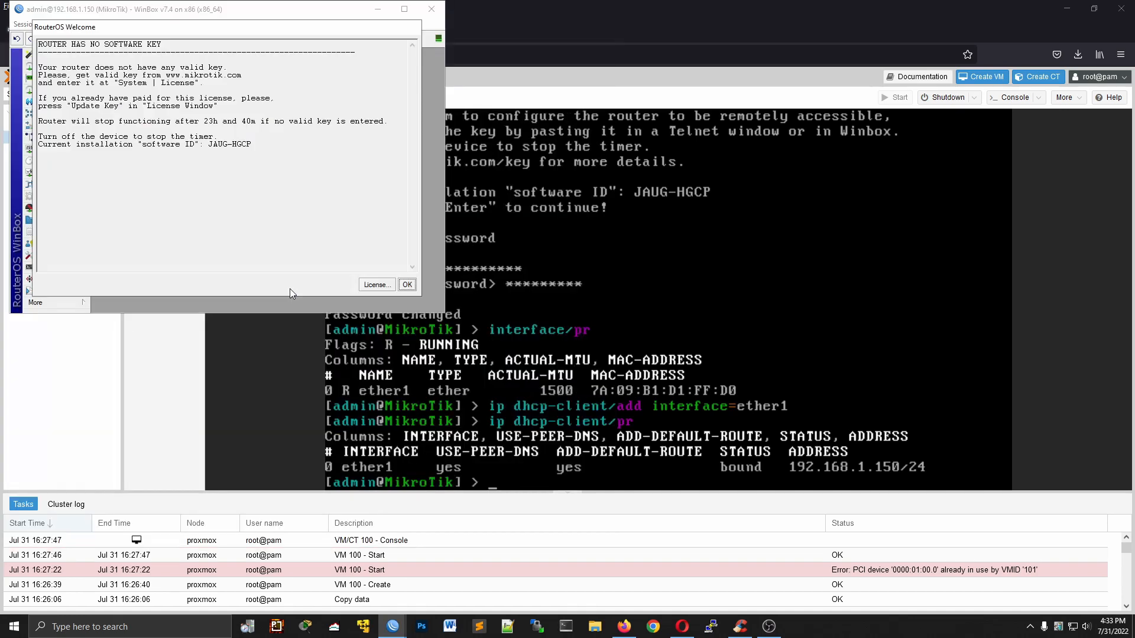
pyautogui.click(406, 284)
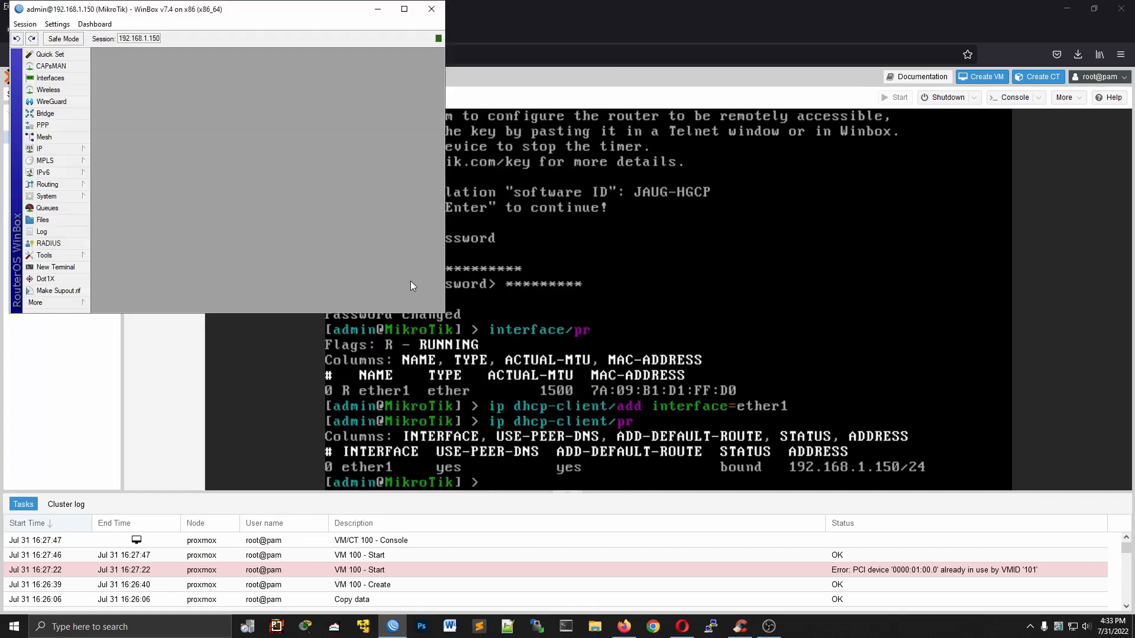
pyautogui.click(50, 78)
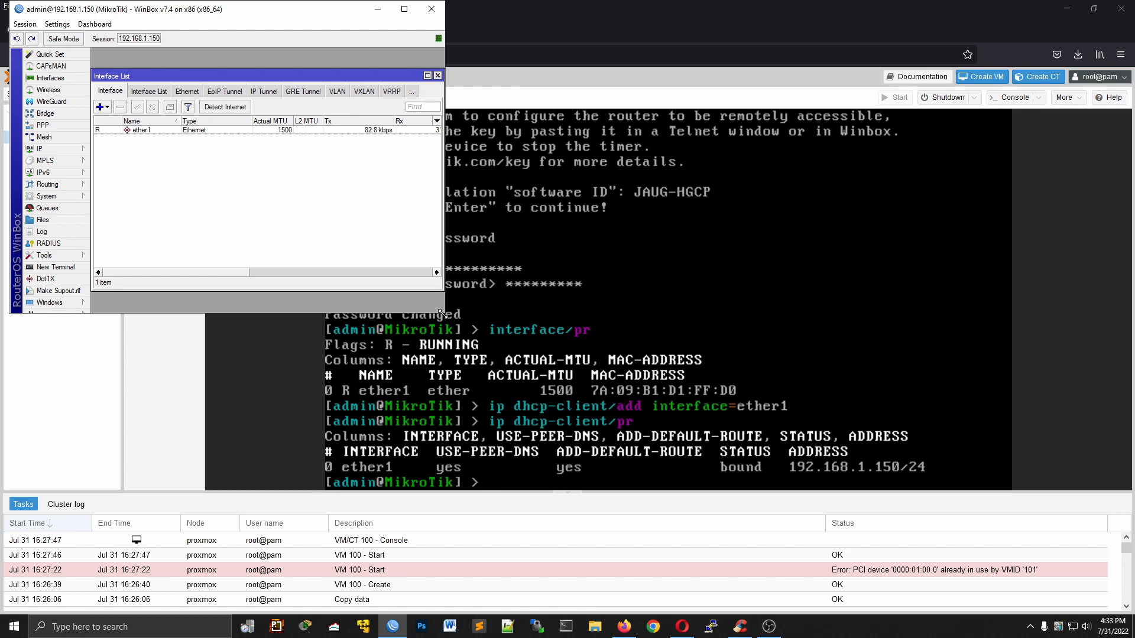